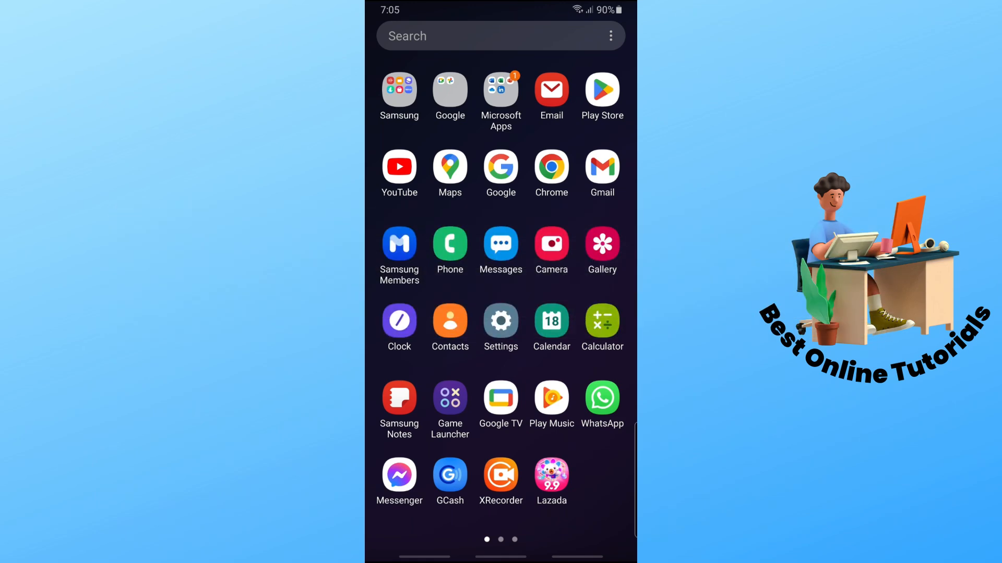
Open the Microsoft Apps folder to reveal the LinkedIn icon
click(500, 89)
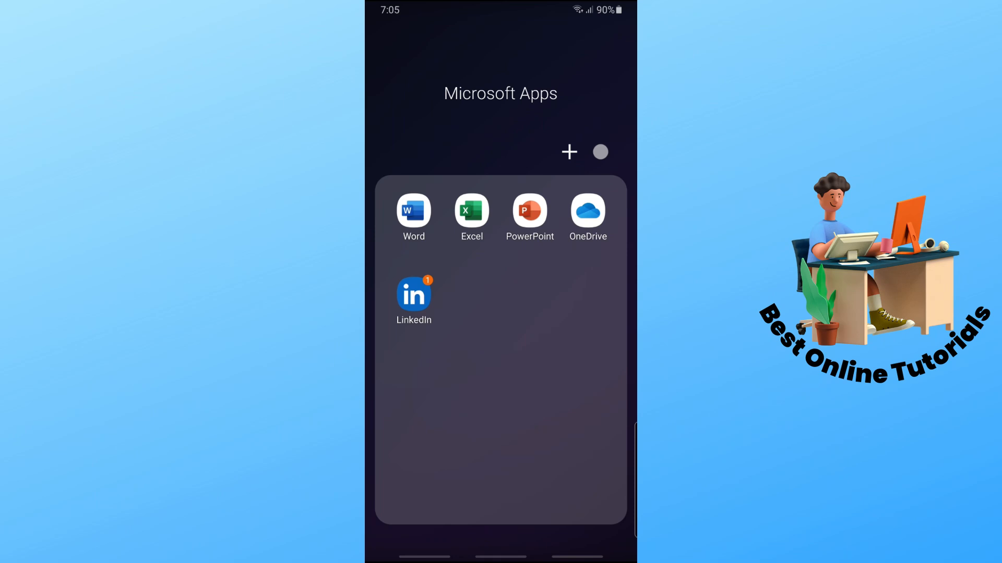
Launch LinkedIn from the Microsoft Apps folder
click(413, 297)
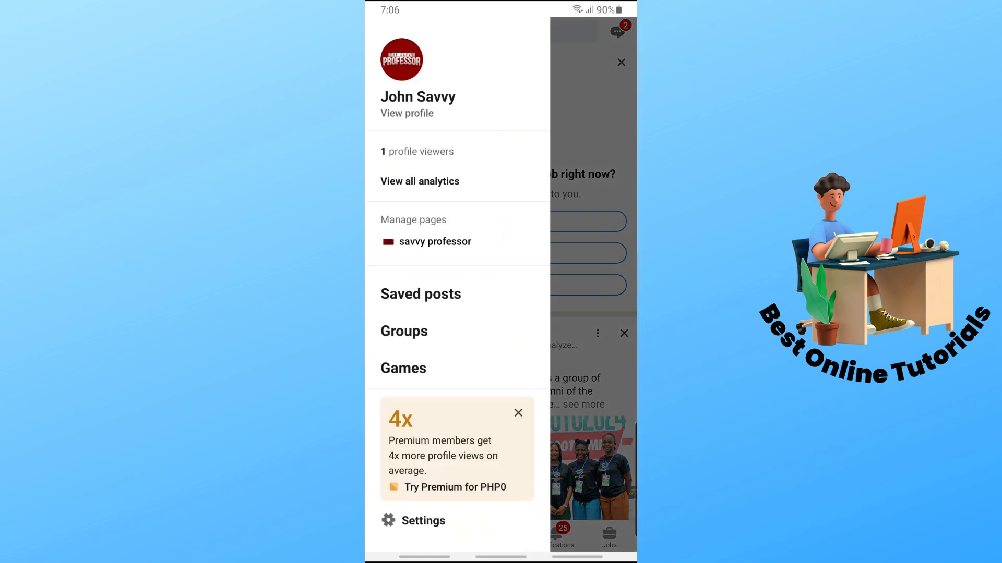
Go to 'View profile' from the side drawer
click(407, 105)
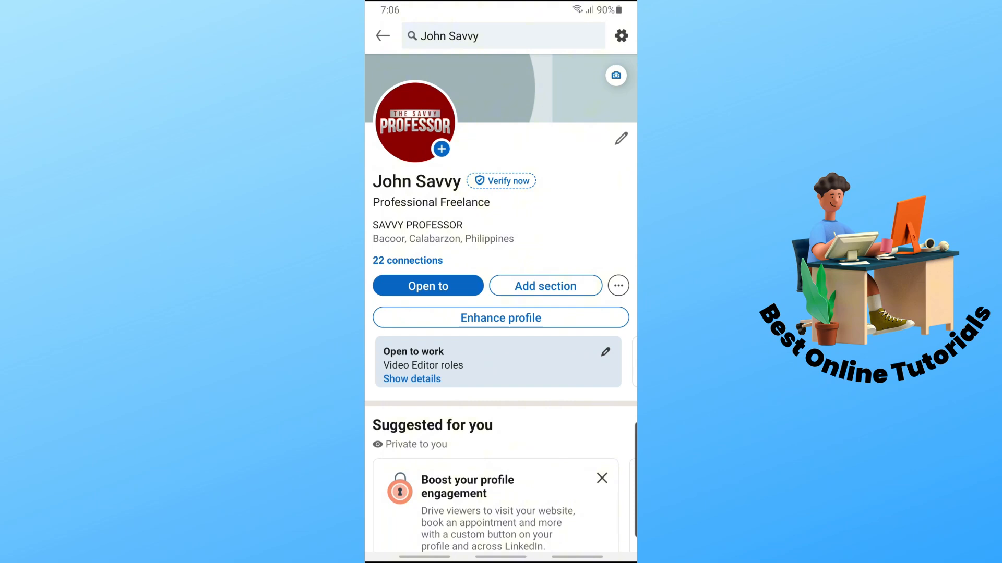
Start 'Verify now' and accept Persona's consent terms to reach the ID country screen
click(506, 181)
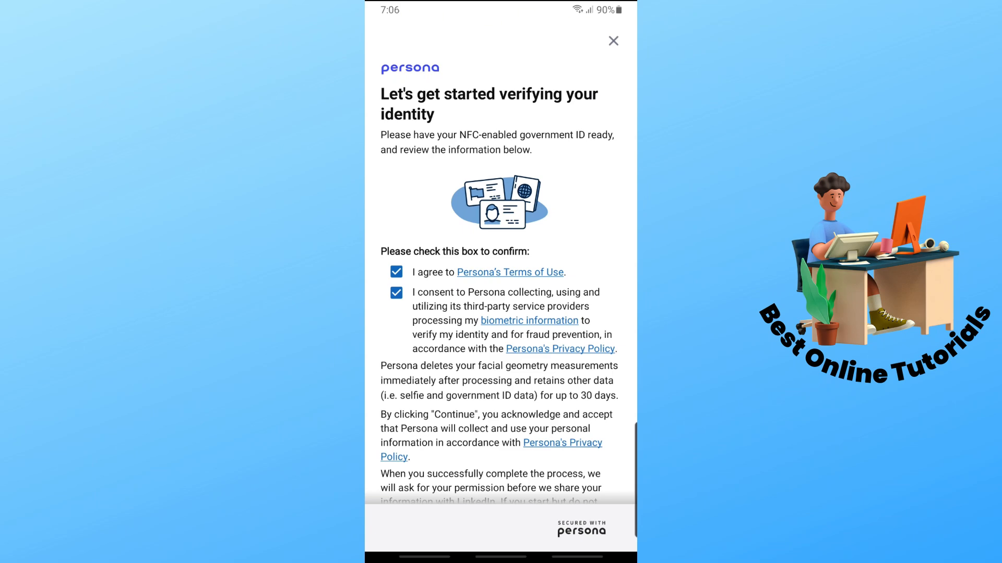
scroll(down, 3)
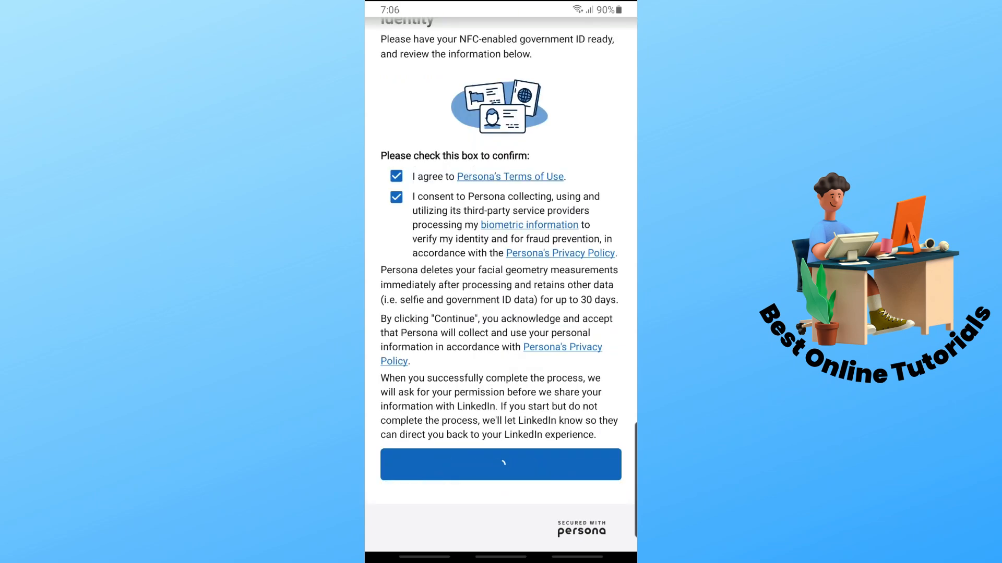
click(500, 465)
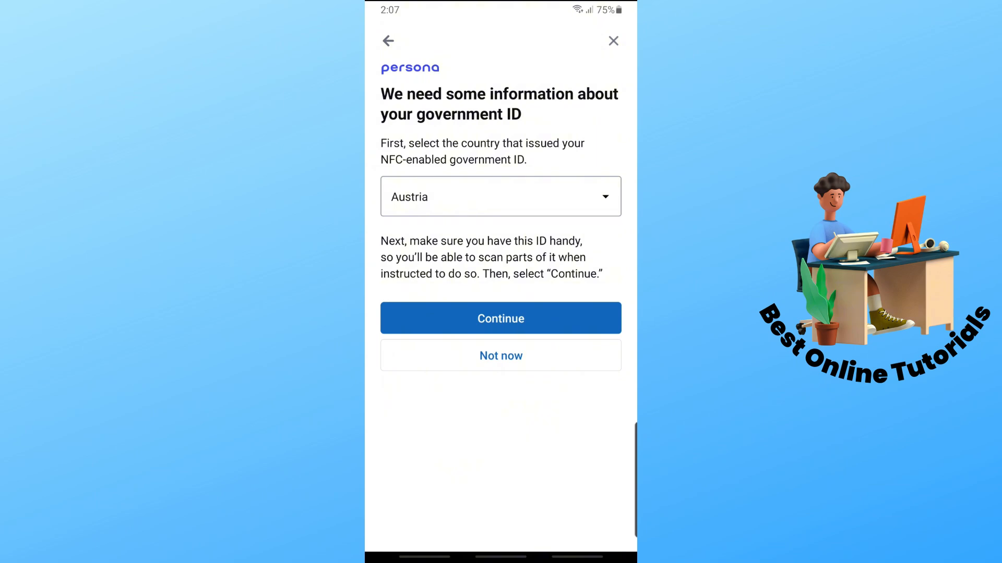
Search 'pakis', select Pakistan as the issuing country, and continue
click(500, 196)
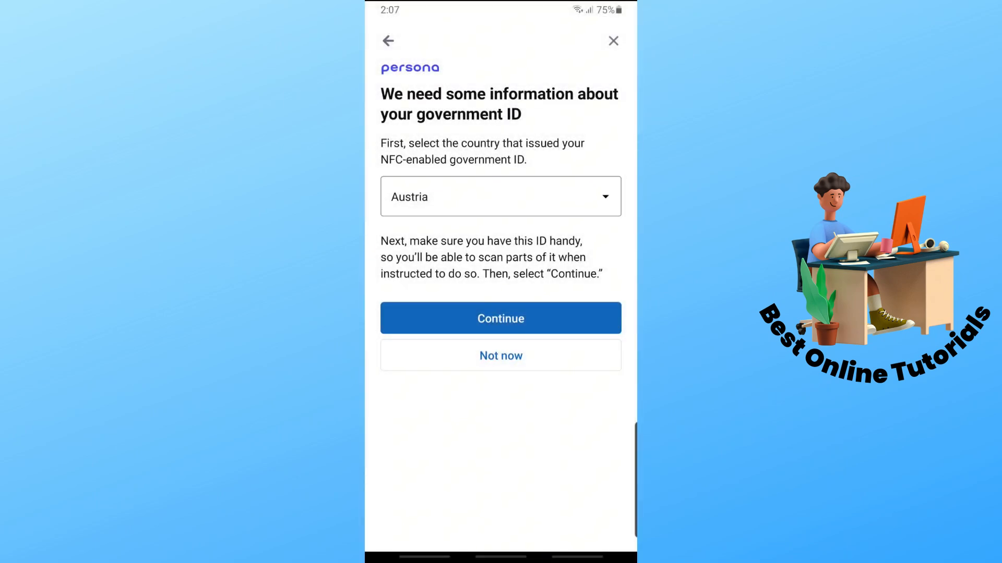
click(500, 196)
text(pakis)
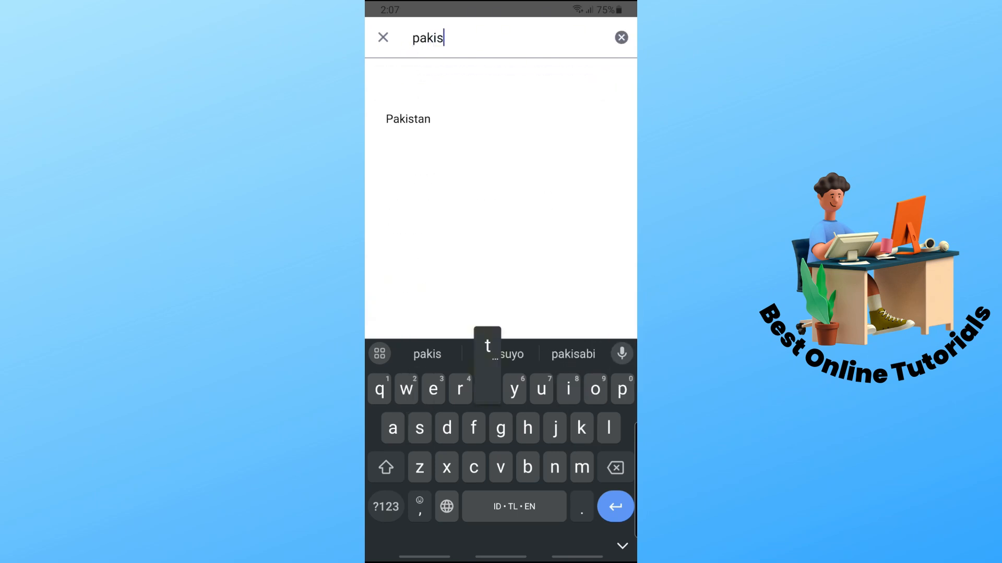
click(407, 119)
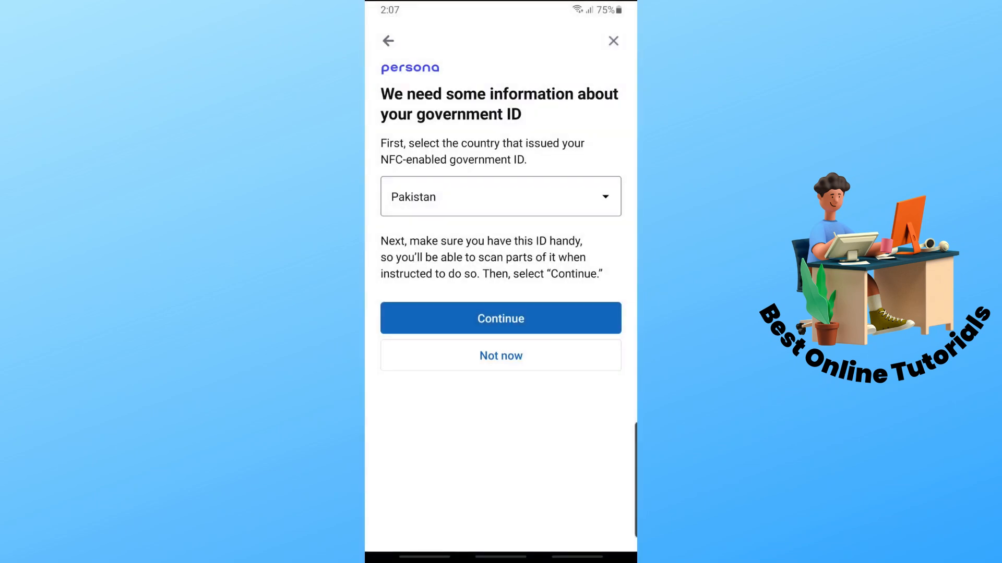
click(501, 318)
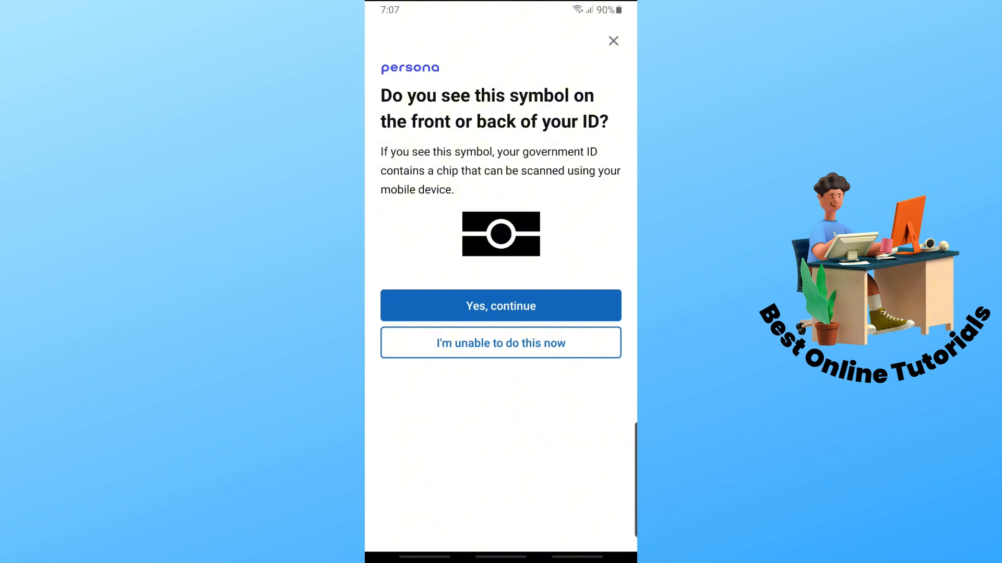
Confirm the ID has the chip symbol and select an ID type
click(501, 305)
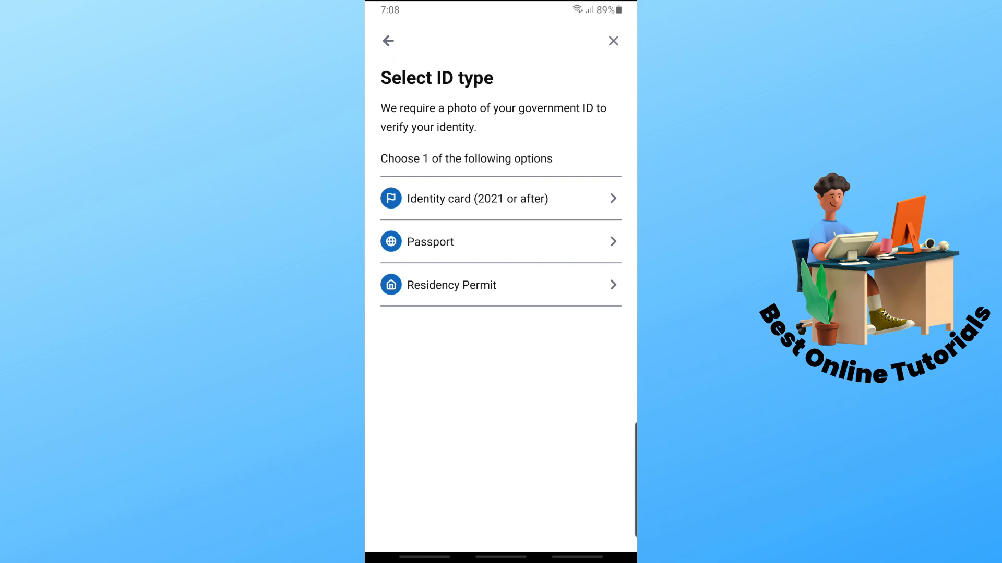
click(500, 199)
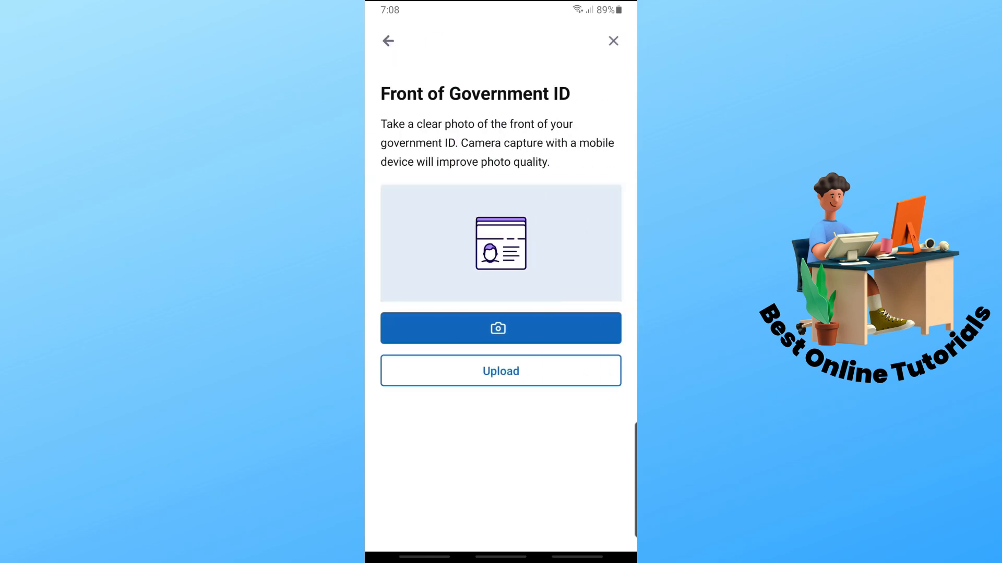